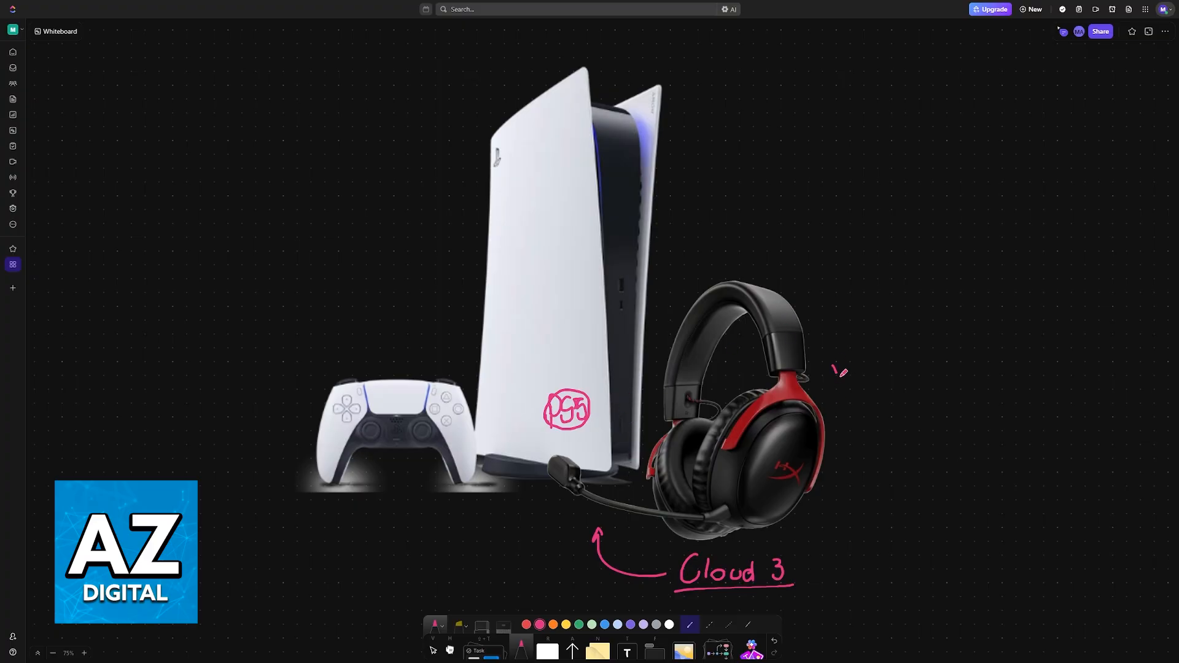
text(Wireles)
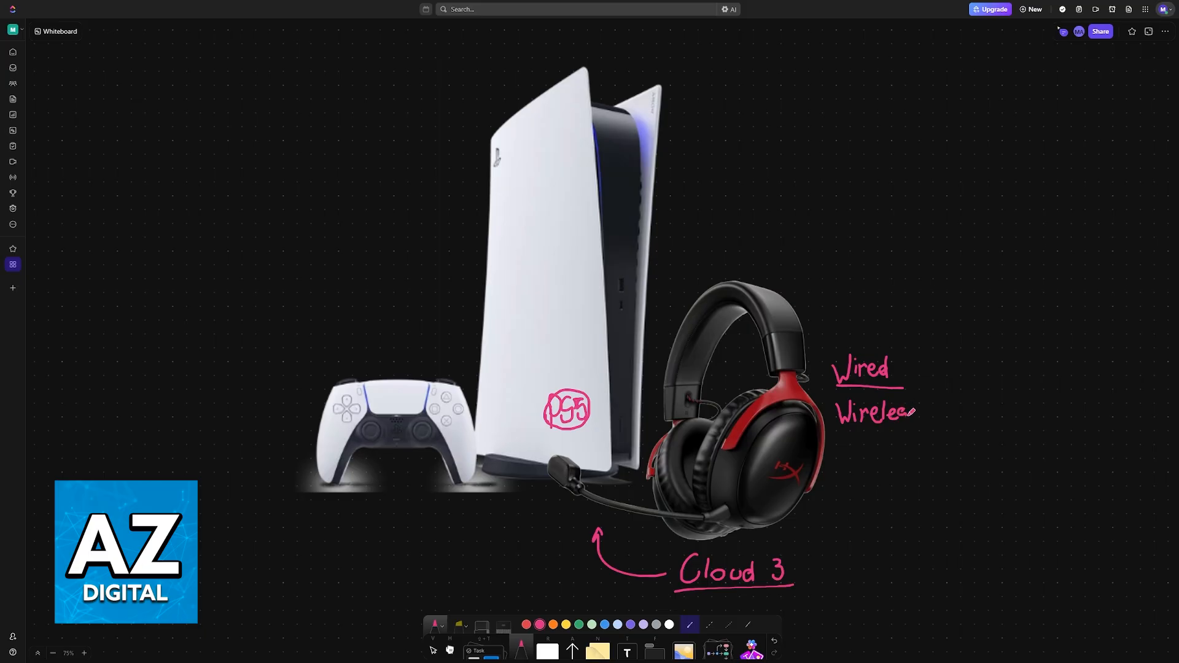
scroll(down, 3)
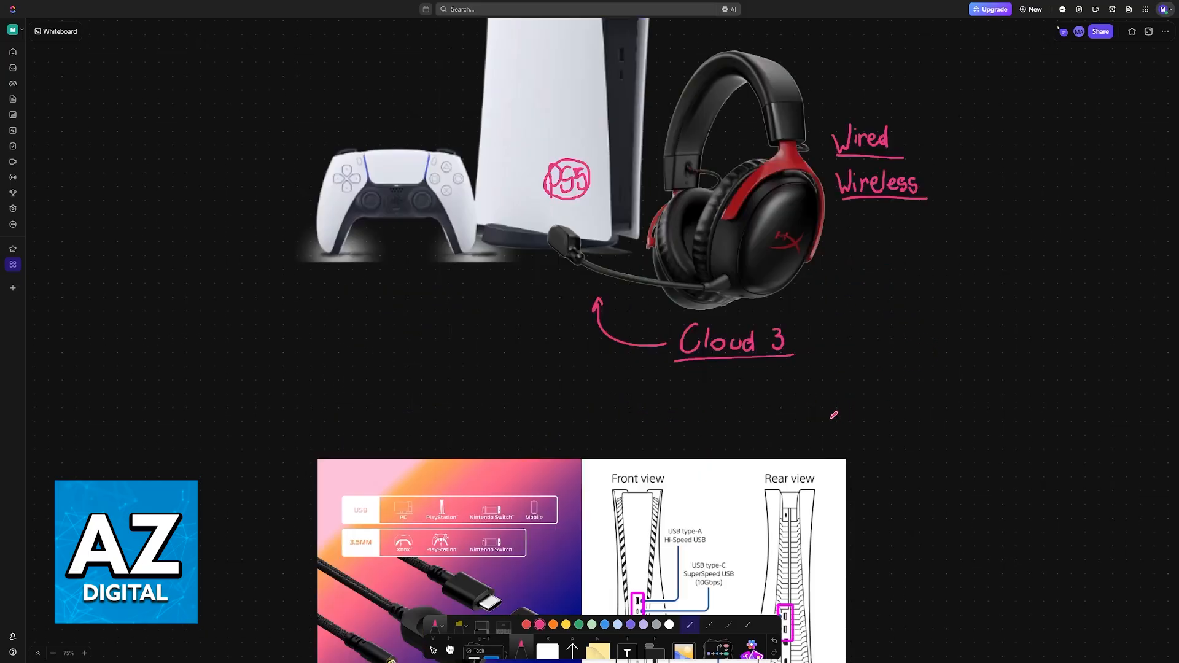
scroll(down, 3)
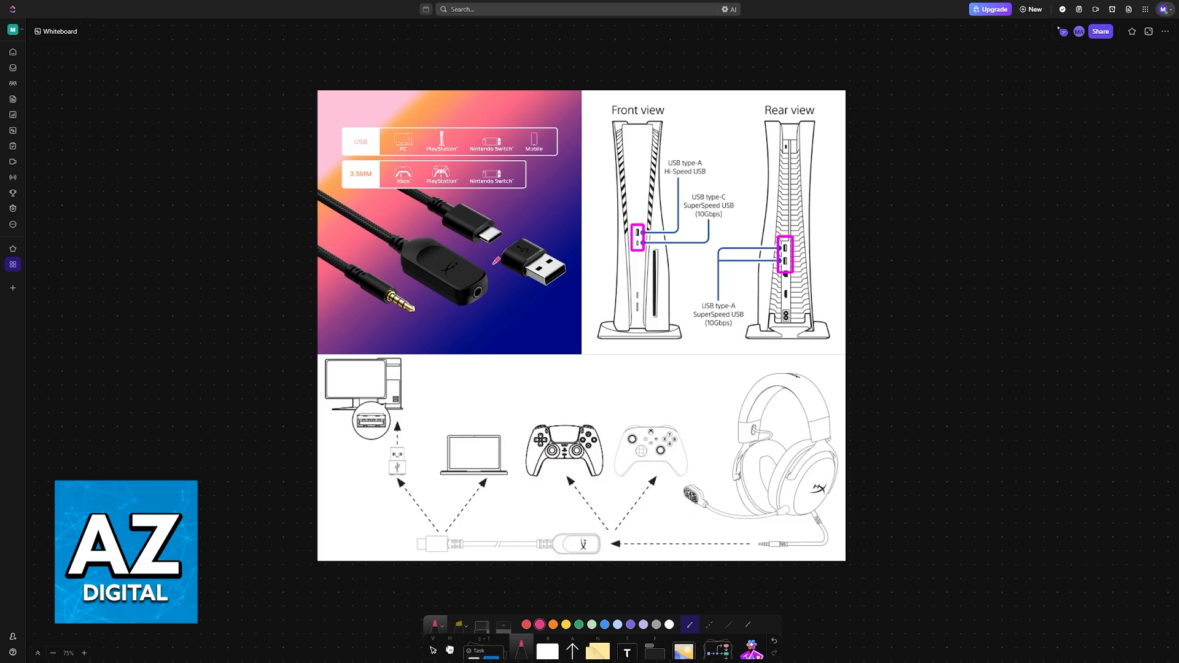
mouse_move(354, 286)
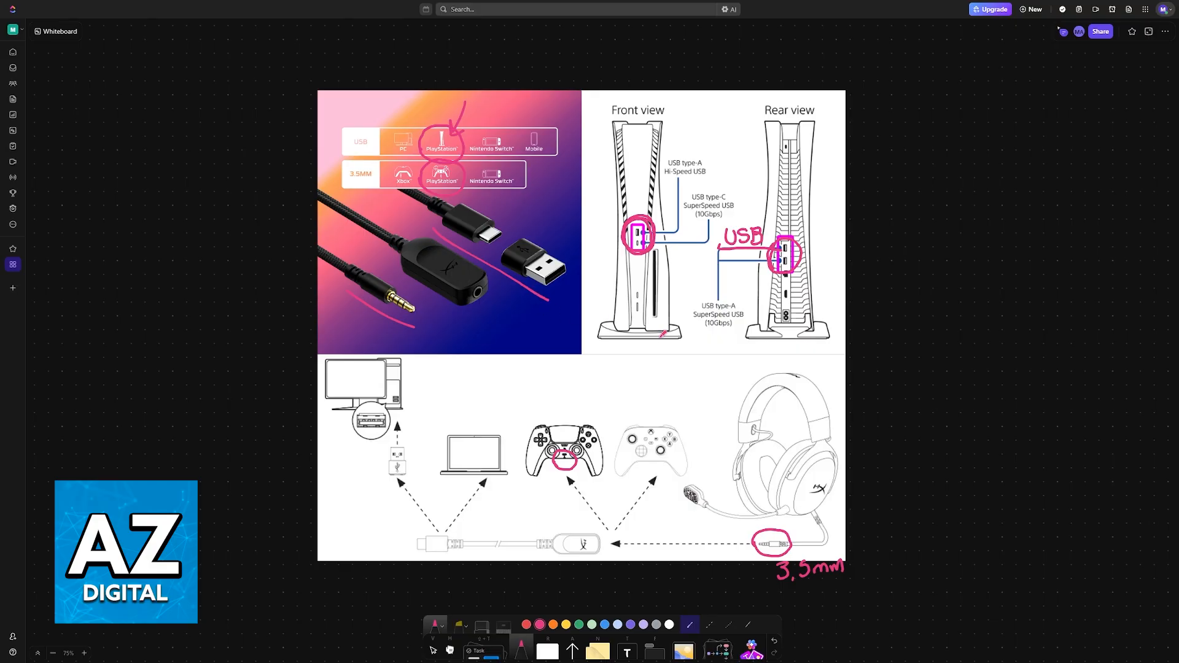
scroll(down, 3)
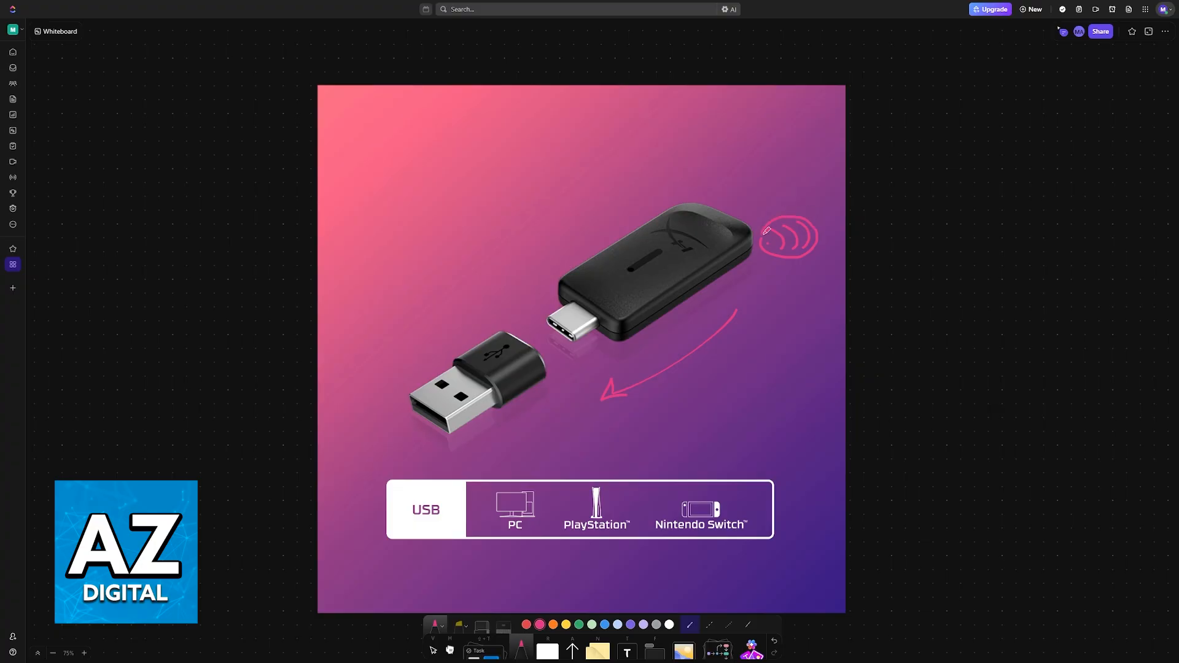
mouse_move(560, 387)
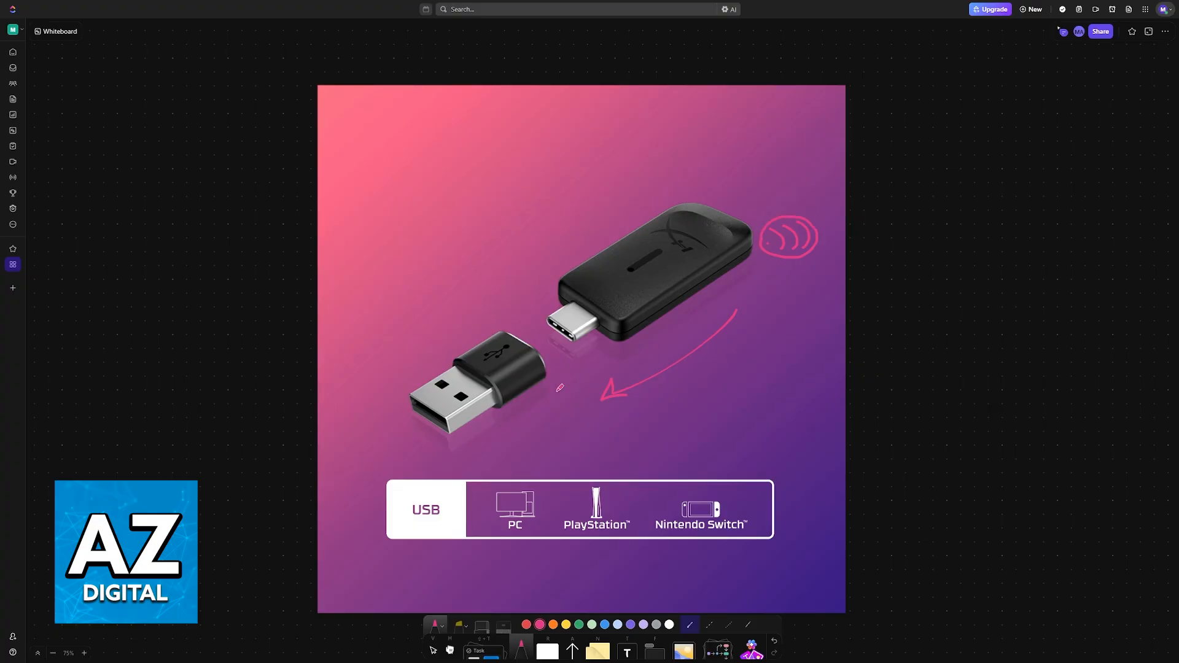